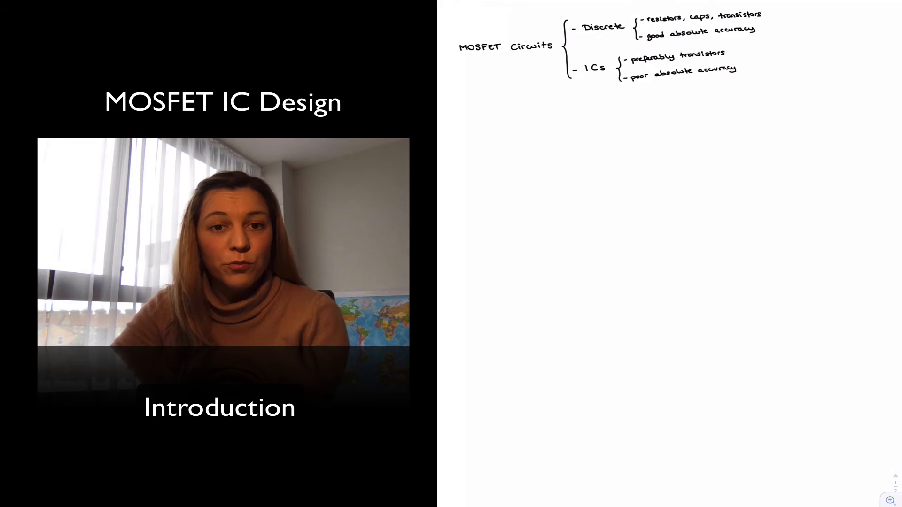
type(", but good matching")
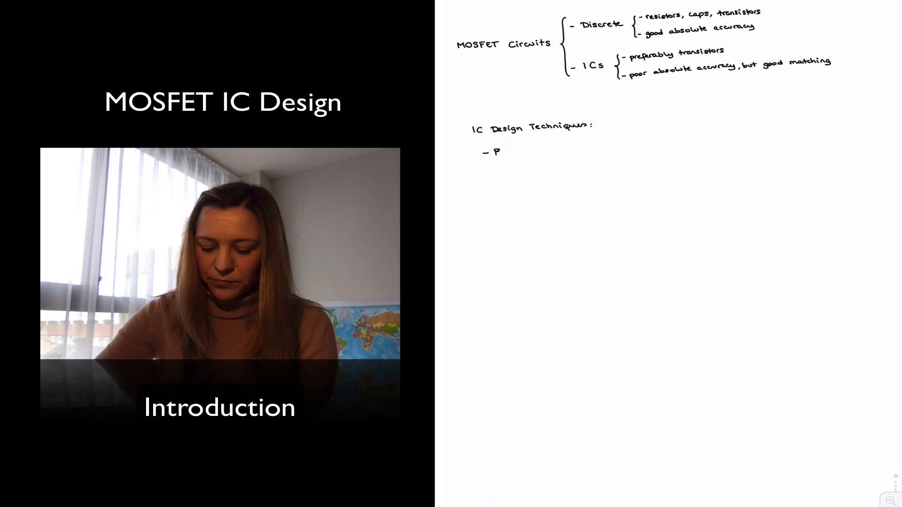
type("Biasi")
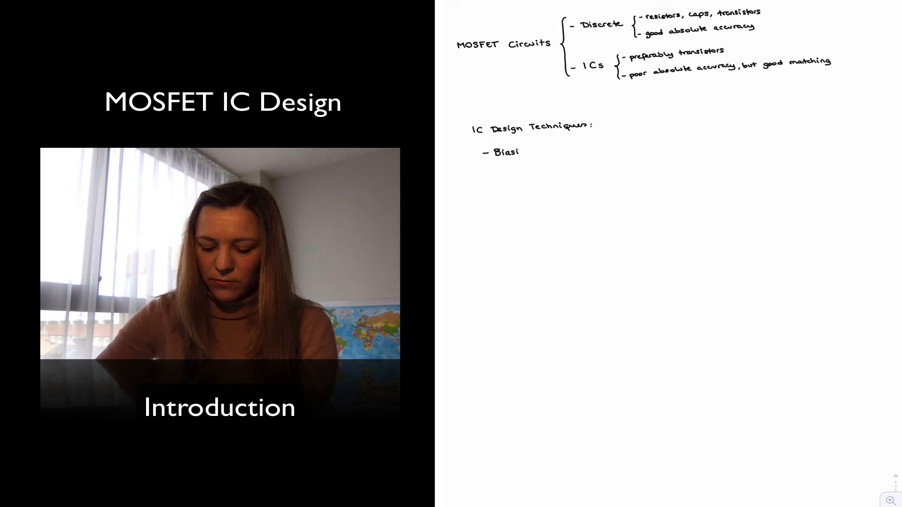
type("ng")
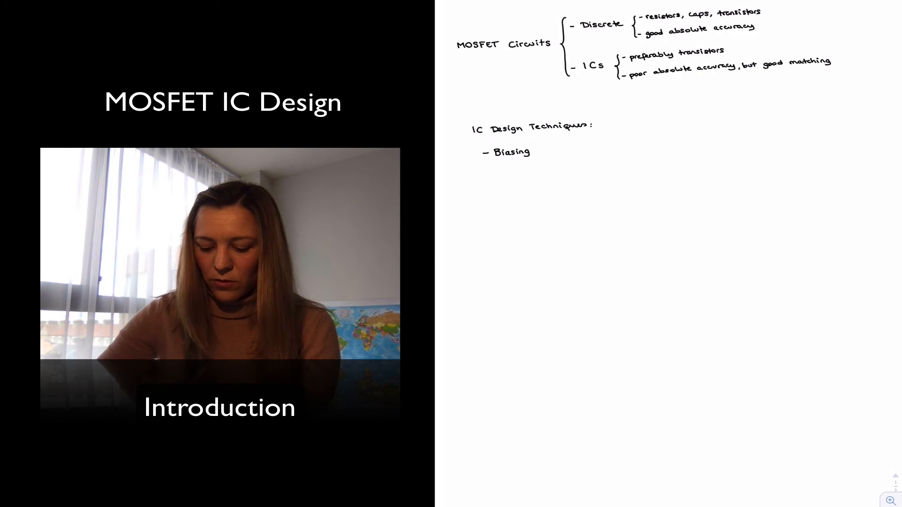
type("with")
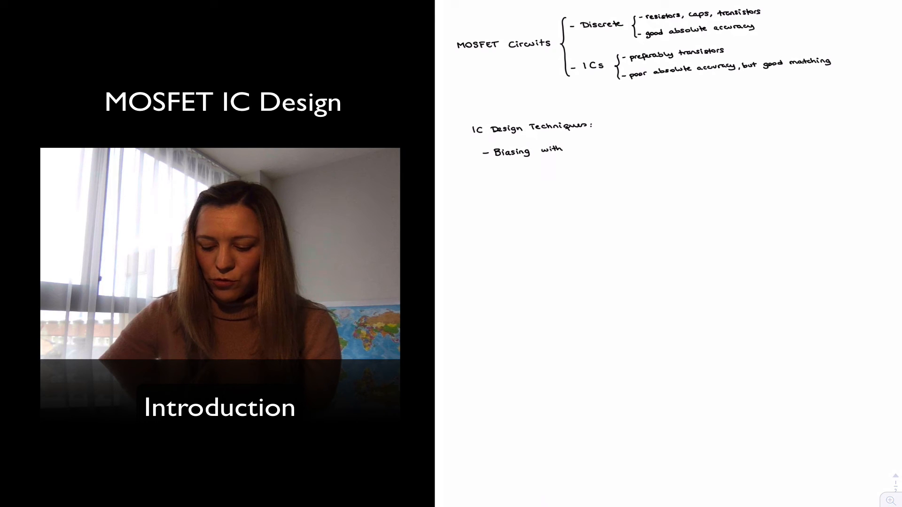
type("current")
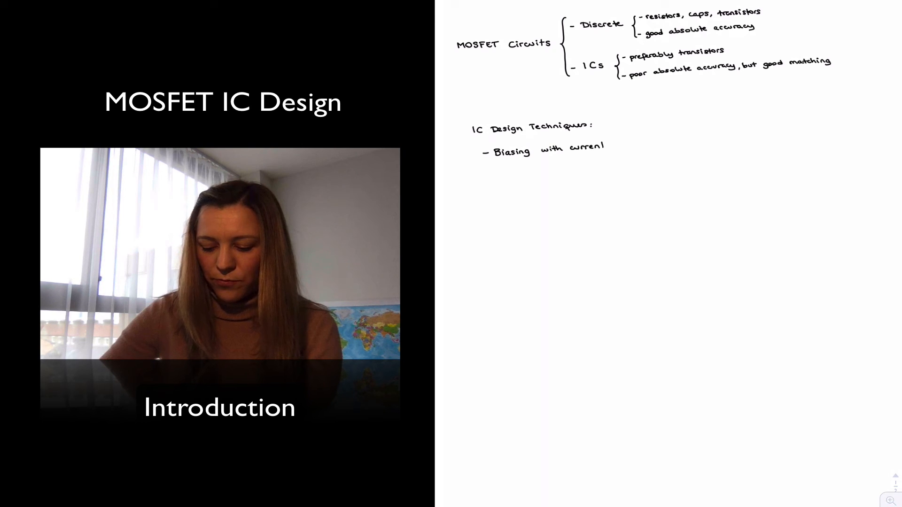
type("mirrors")
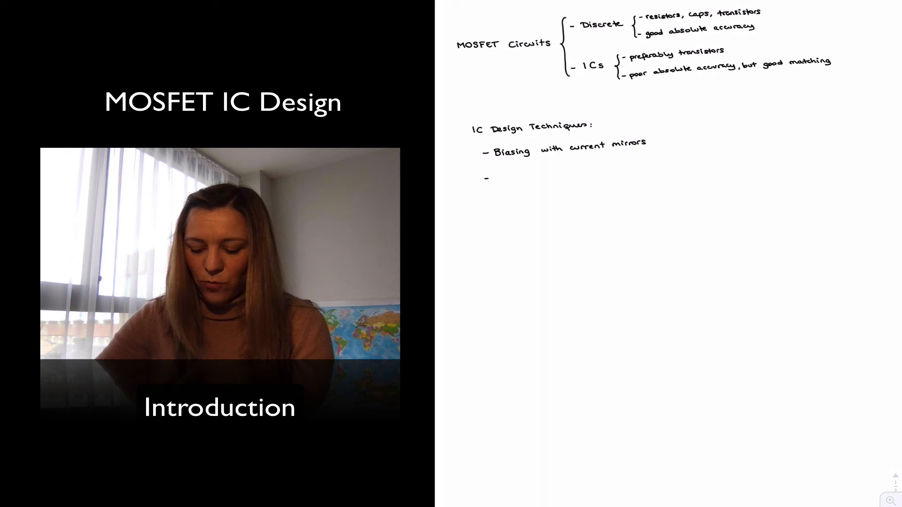
type("Active loads (current mirrors")
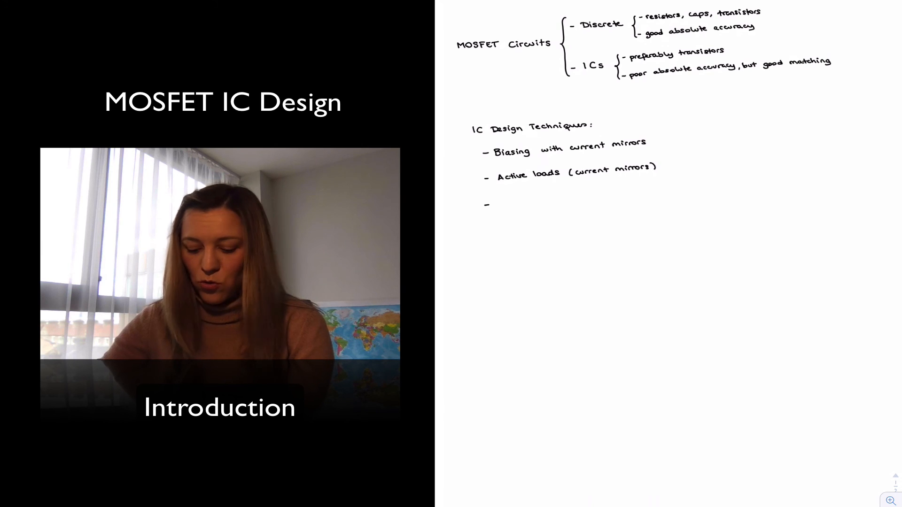
type("Differential")
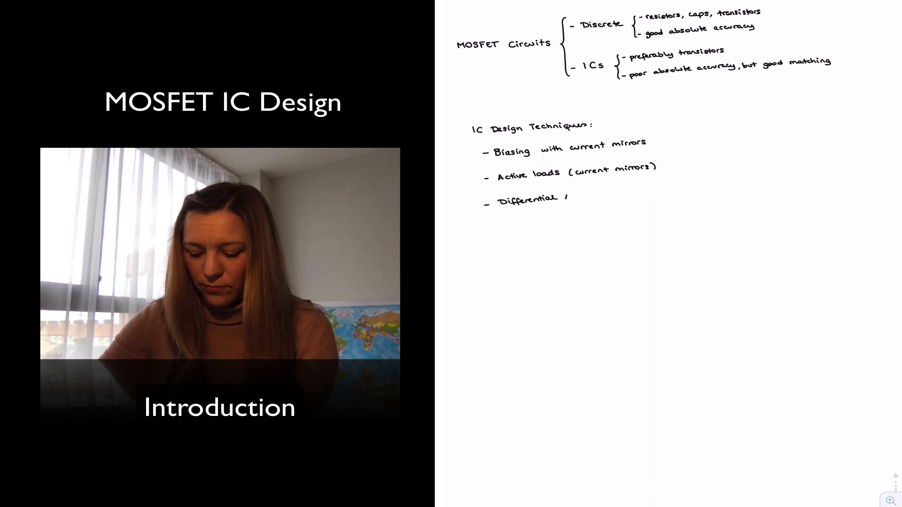
type("Ampli")
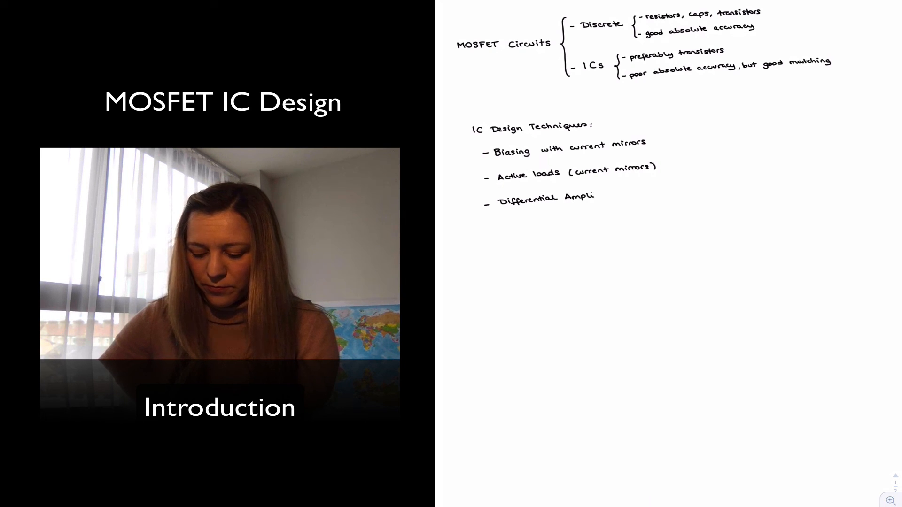